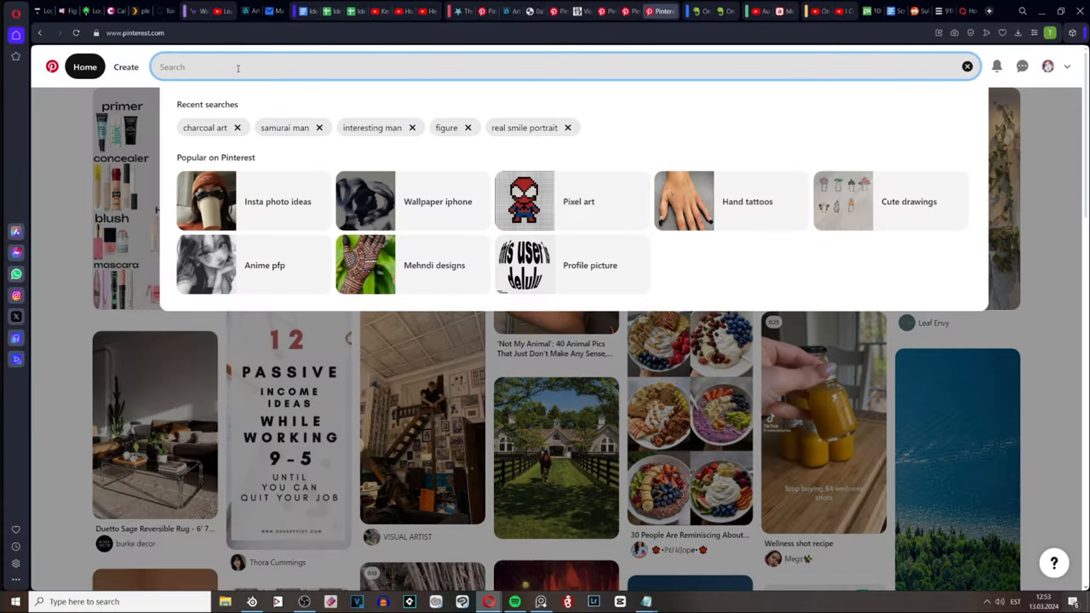
# - Search Pinterest for 'Spirit Blossom Soraka' and right-click the artstation pin's artwork
pyautogui.write('Spirit Blossom Sor')
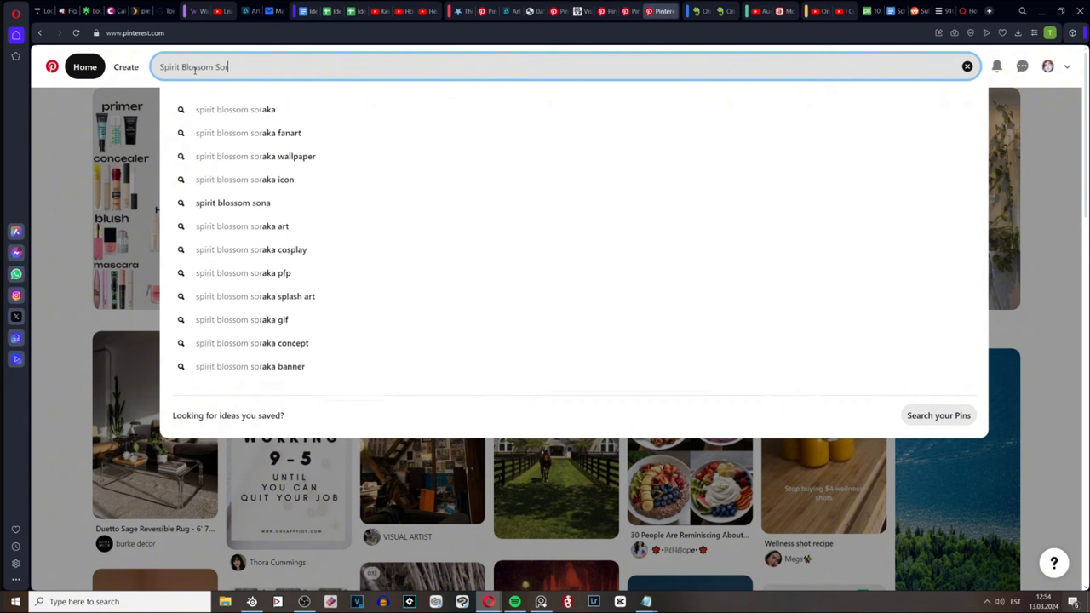
pyautogui.rightClick(421, 256)
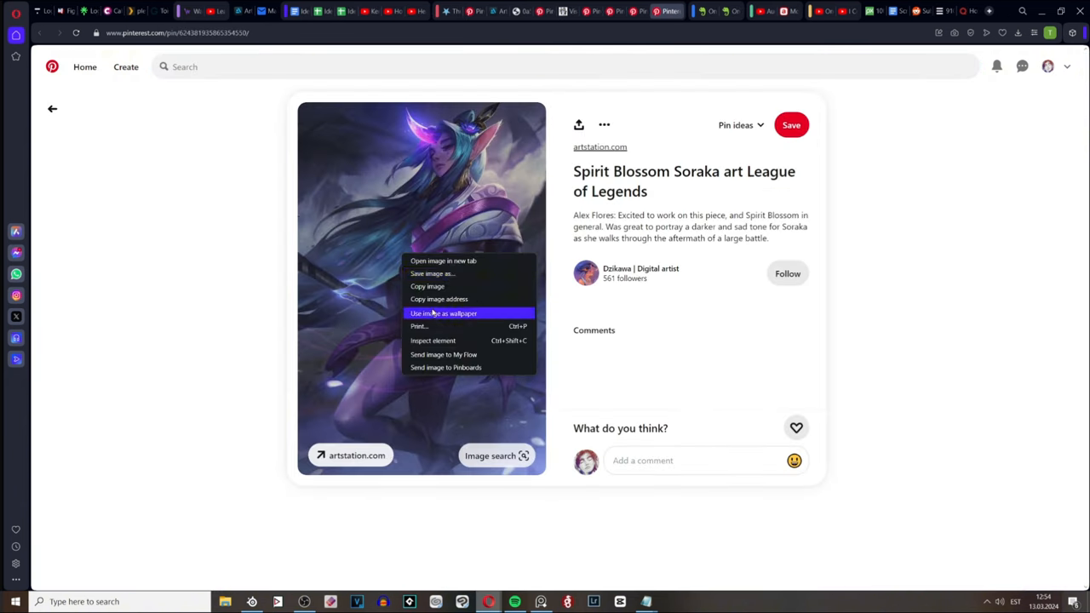
# - Copy the dark purple Soraka artwork via the browser's Copy image option
pyautogui.click(442, 314)
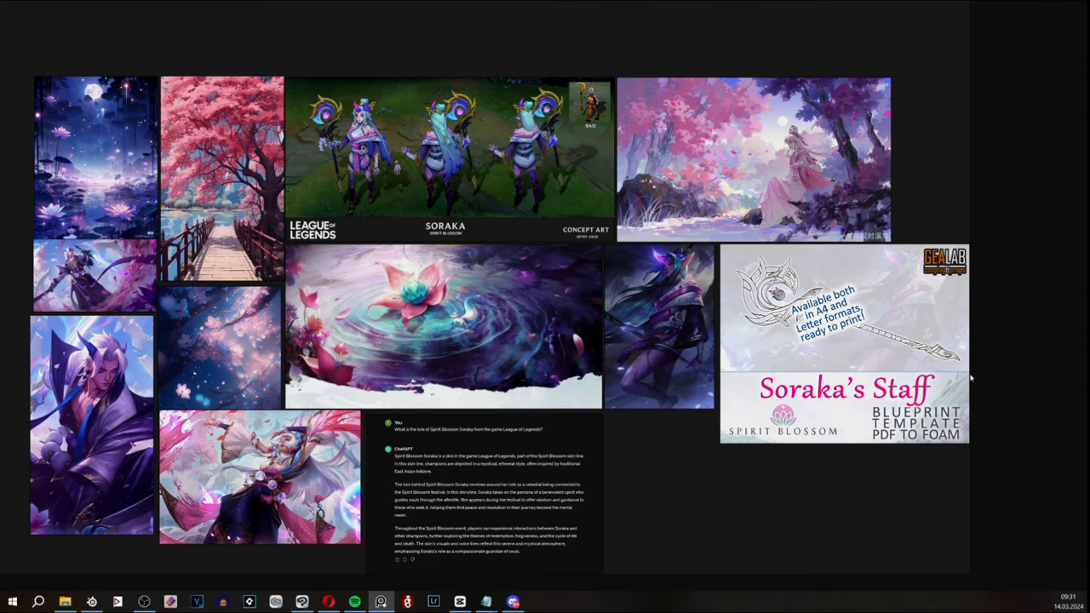
pyautogui.moveTo(576, 549)
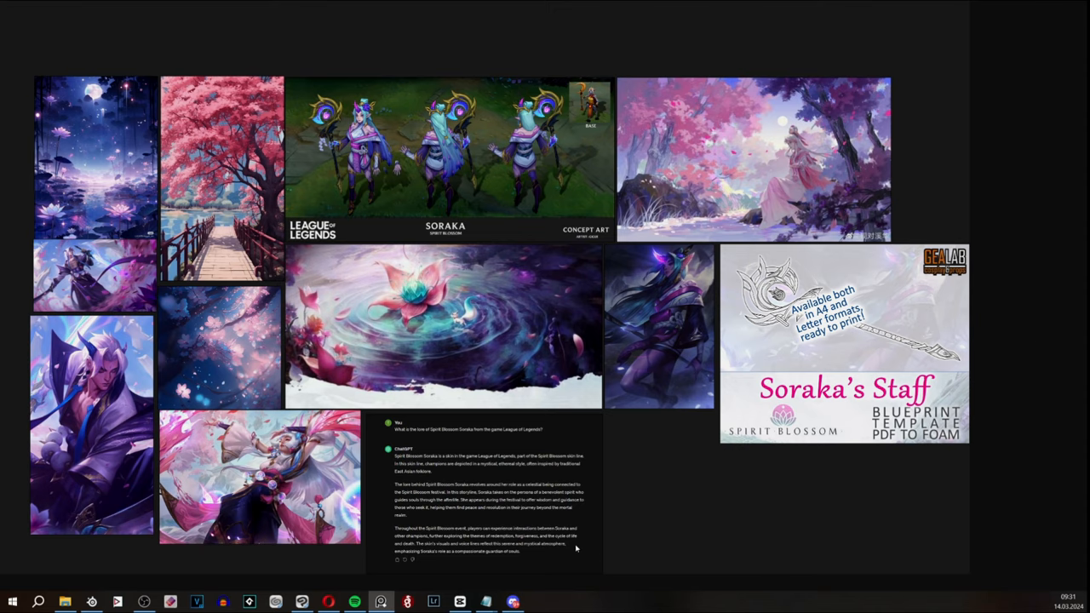